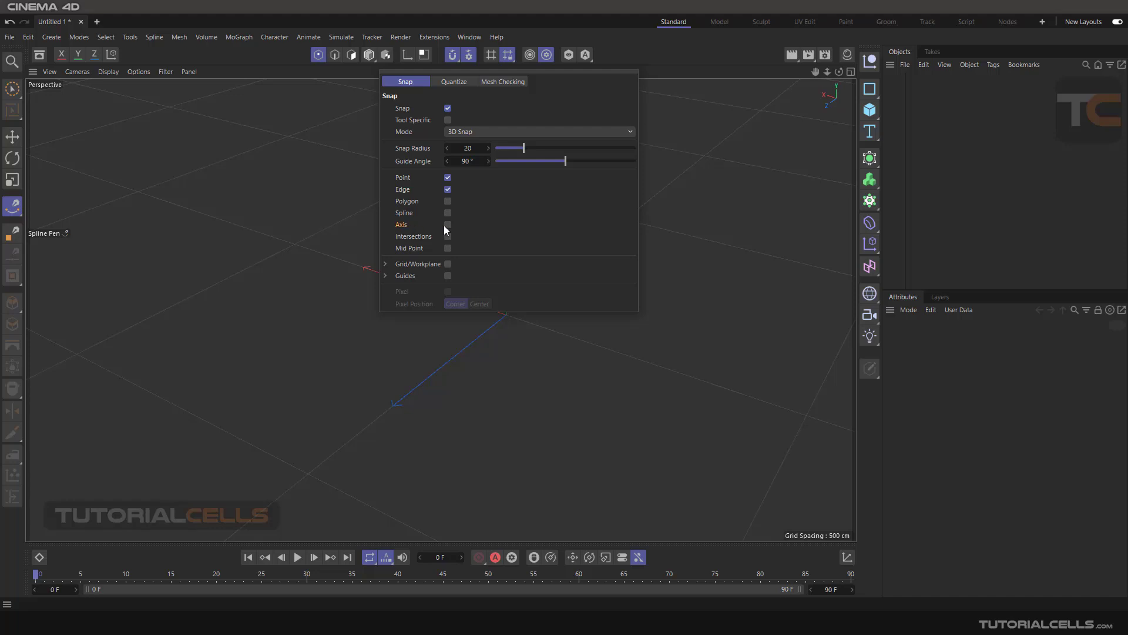
- Enable Axis snapping in the Snap settings so objects snap to axis centers
click(448, 224)
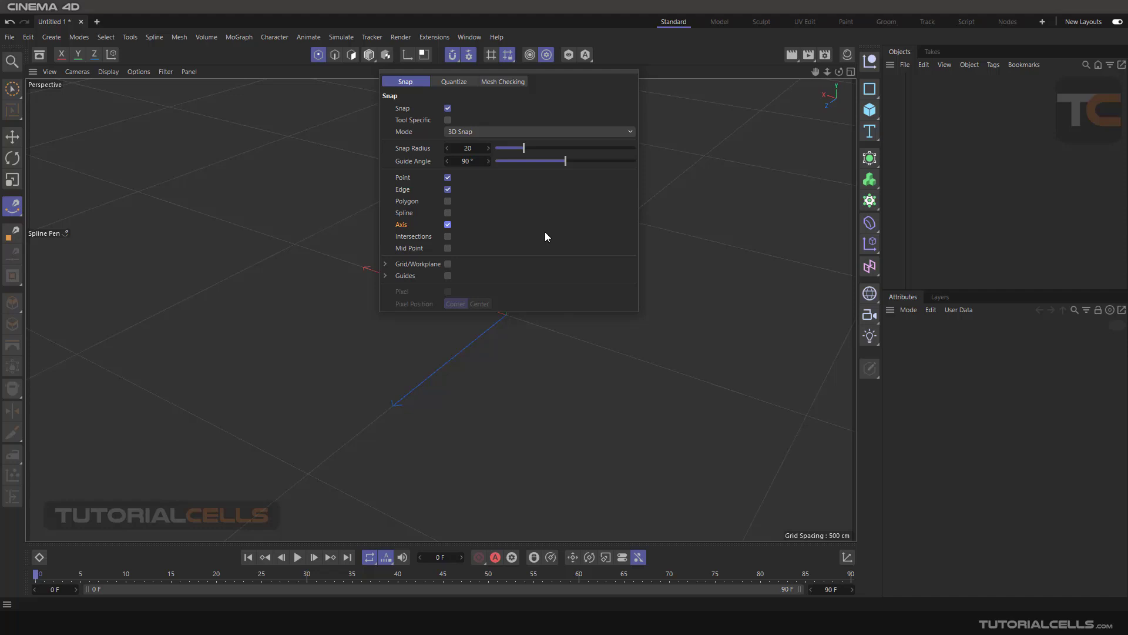
mouse_move(736, 195)
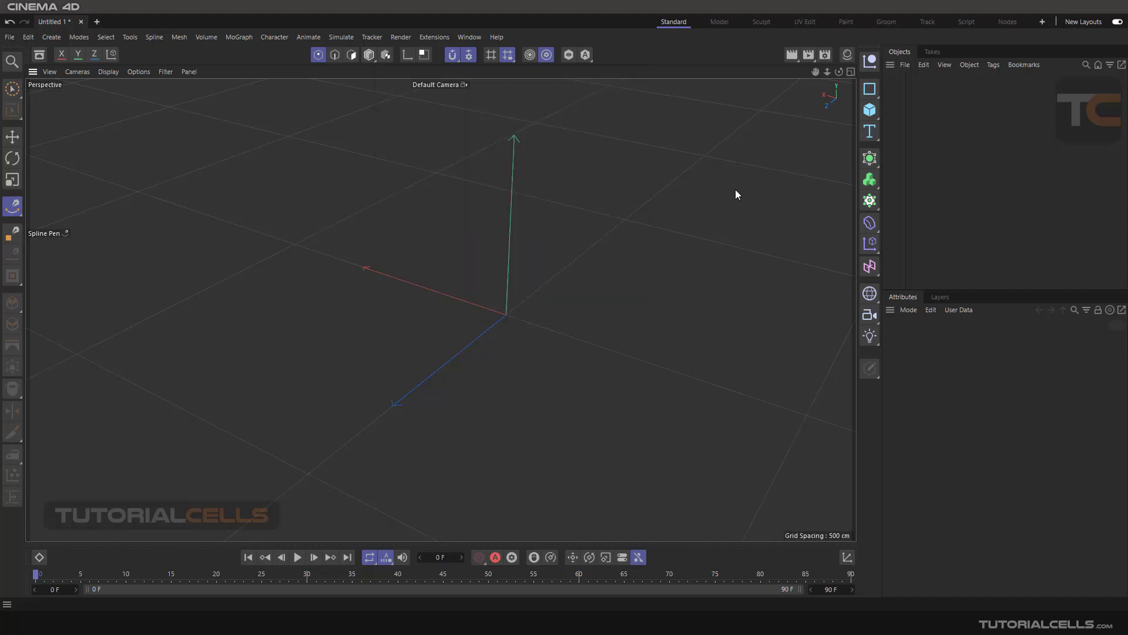
- Add a Circle spline from the Spline palette and move it up off the world origin
click(869, 89)
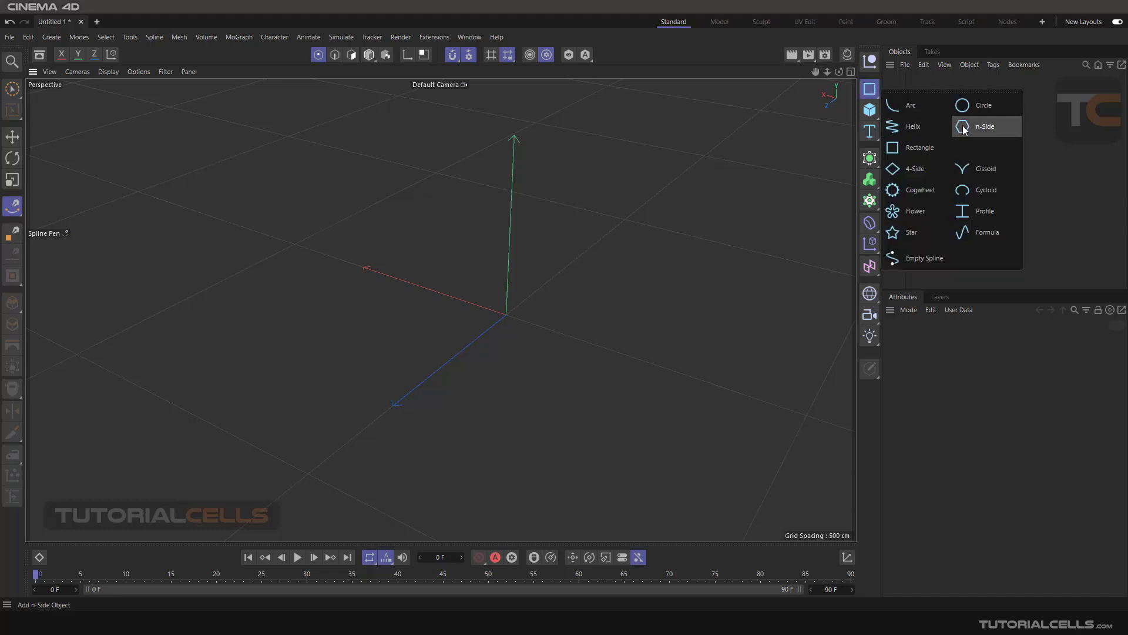
click(982, 104)
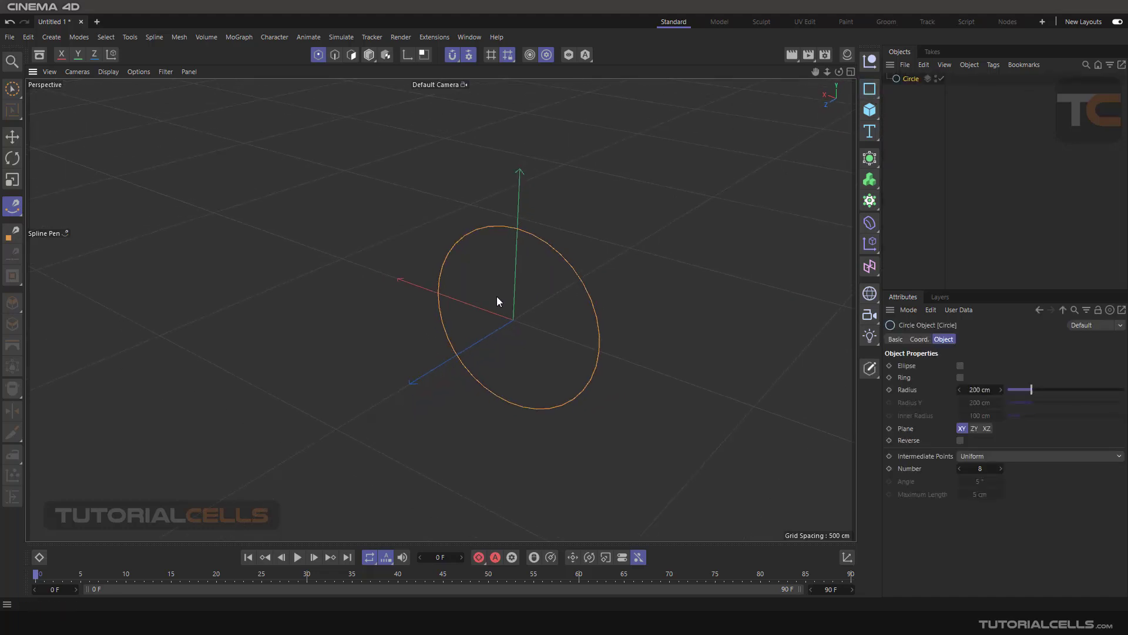
click(12, 137)
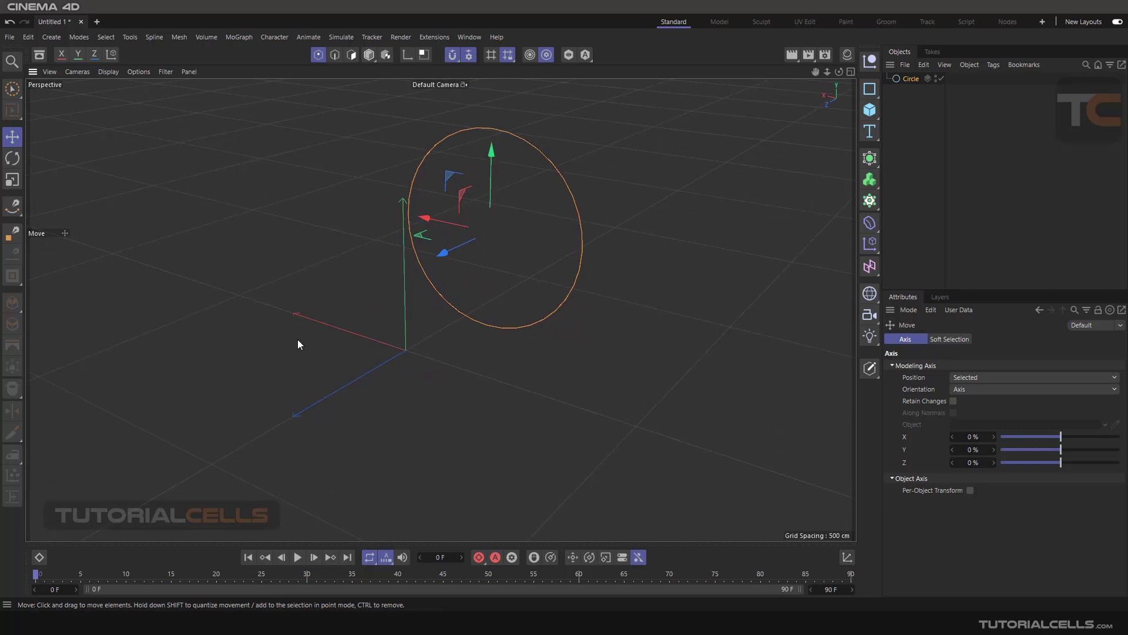
- Draw a Spline Pen line from the floor to points snapped on the circle's axis center
click(13, 208)
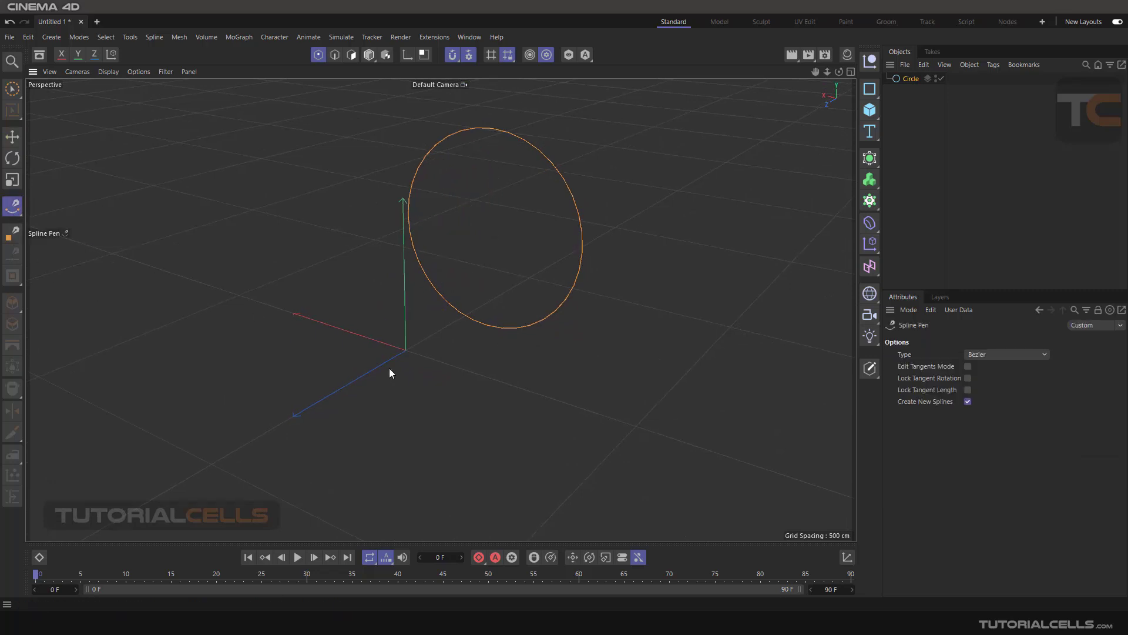
click(513, 277)
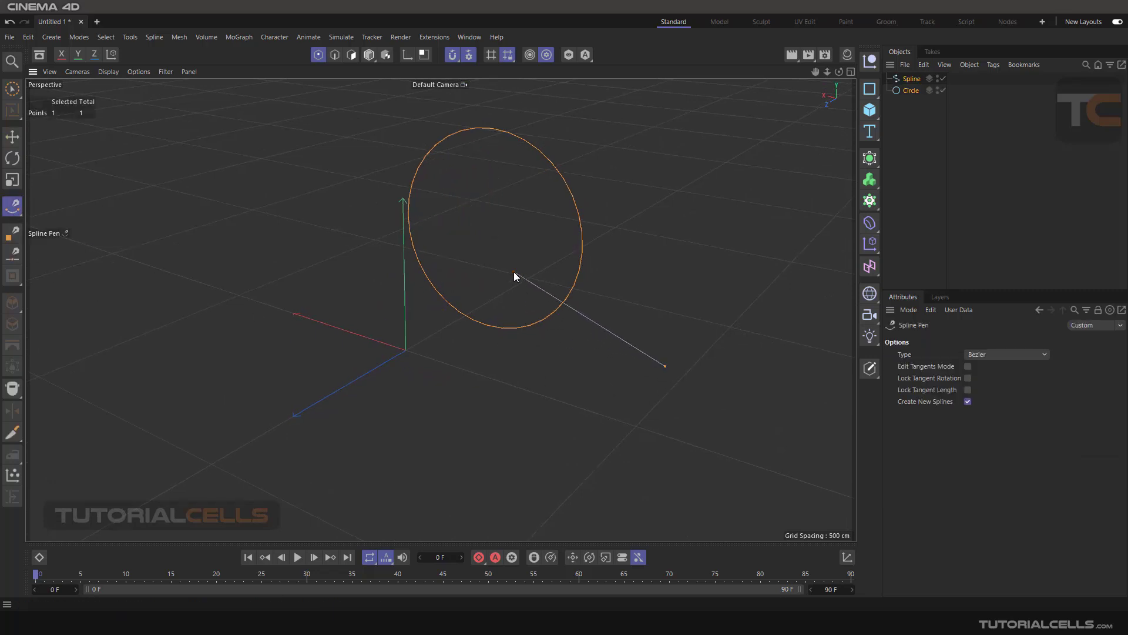
mouse_move(496, 252)
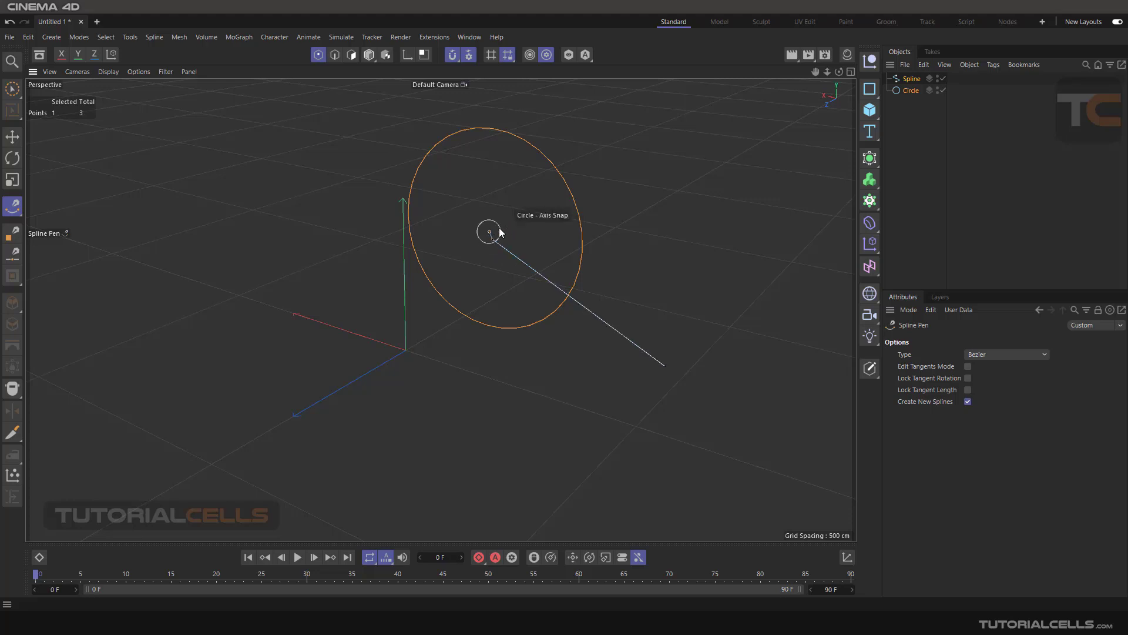
click(491, 237)
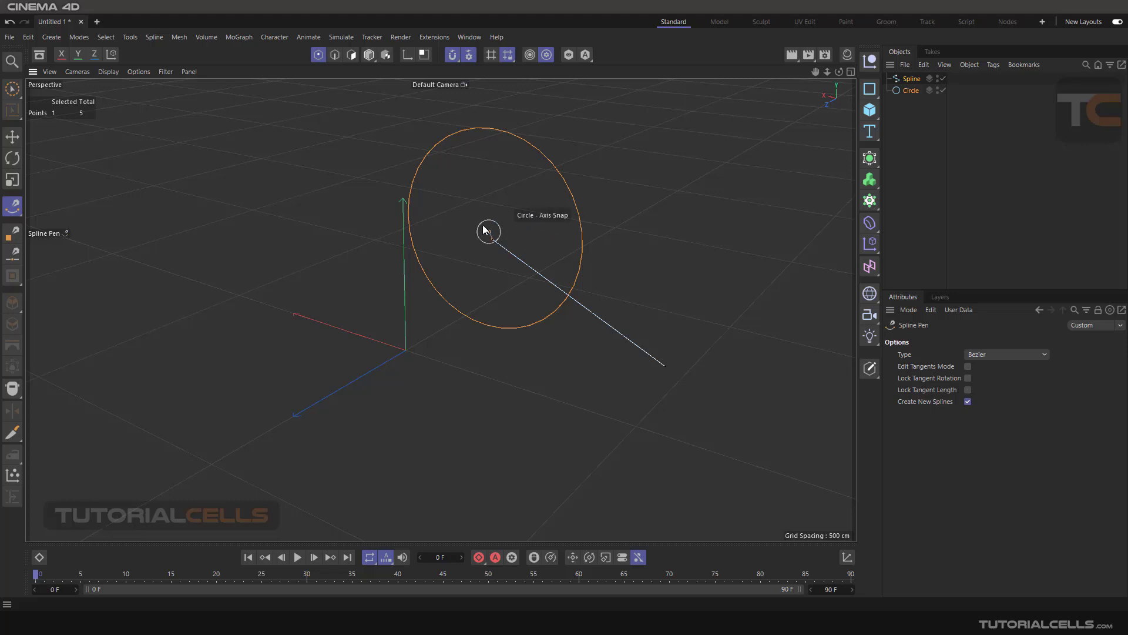
click(644, 202)
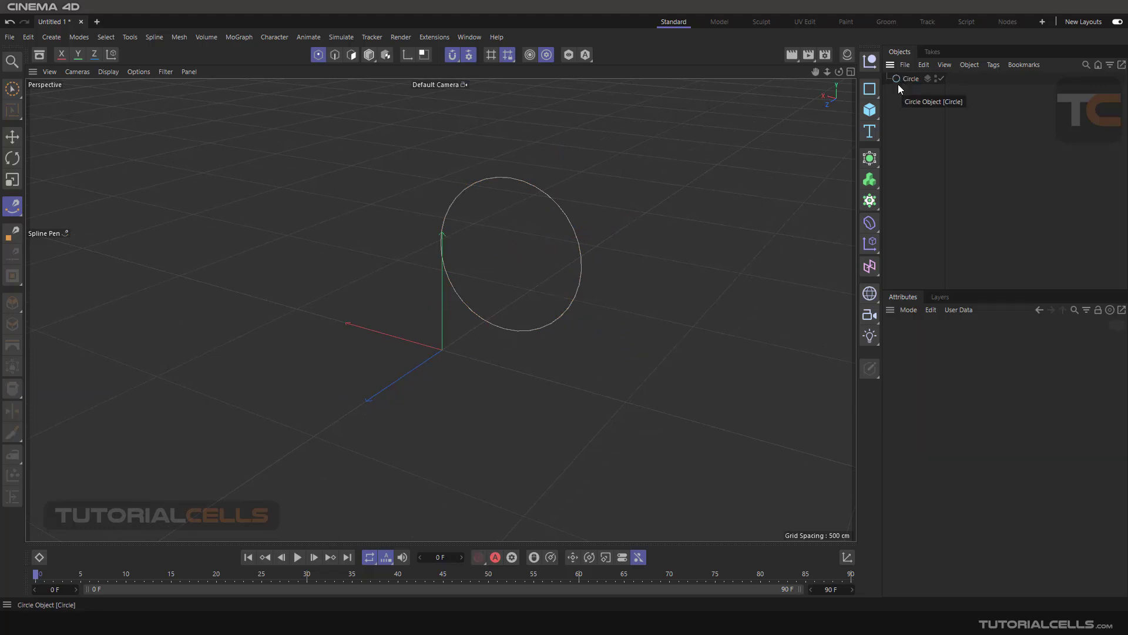
- Add a Sphere primitive and move it so it snaps onto the circle's axis center
click(869, 109)
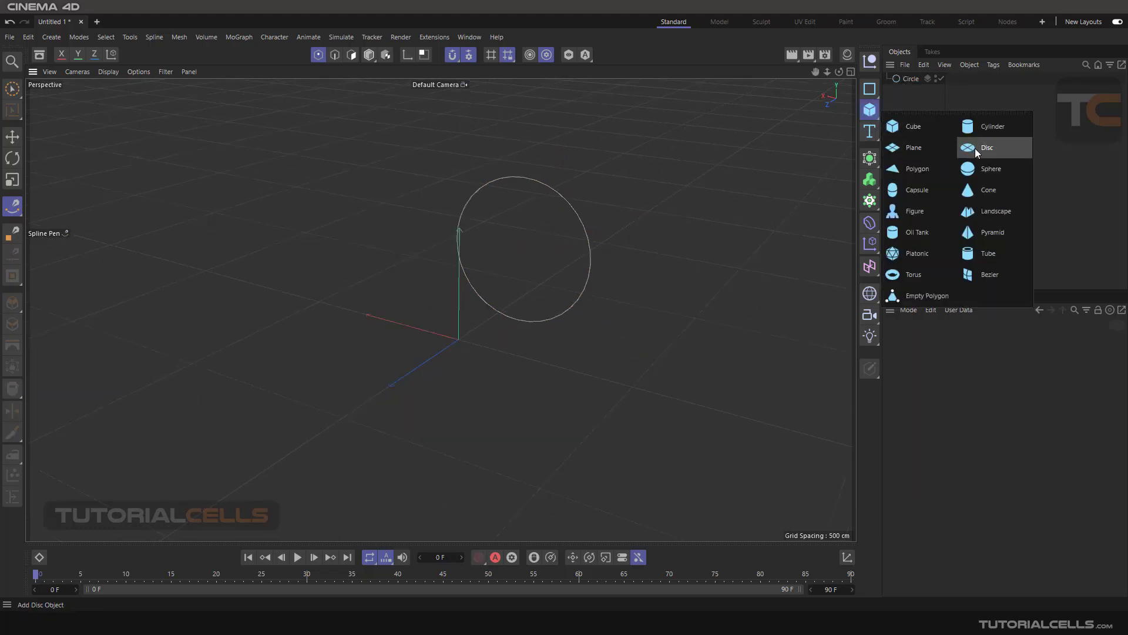
click(991, 168)
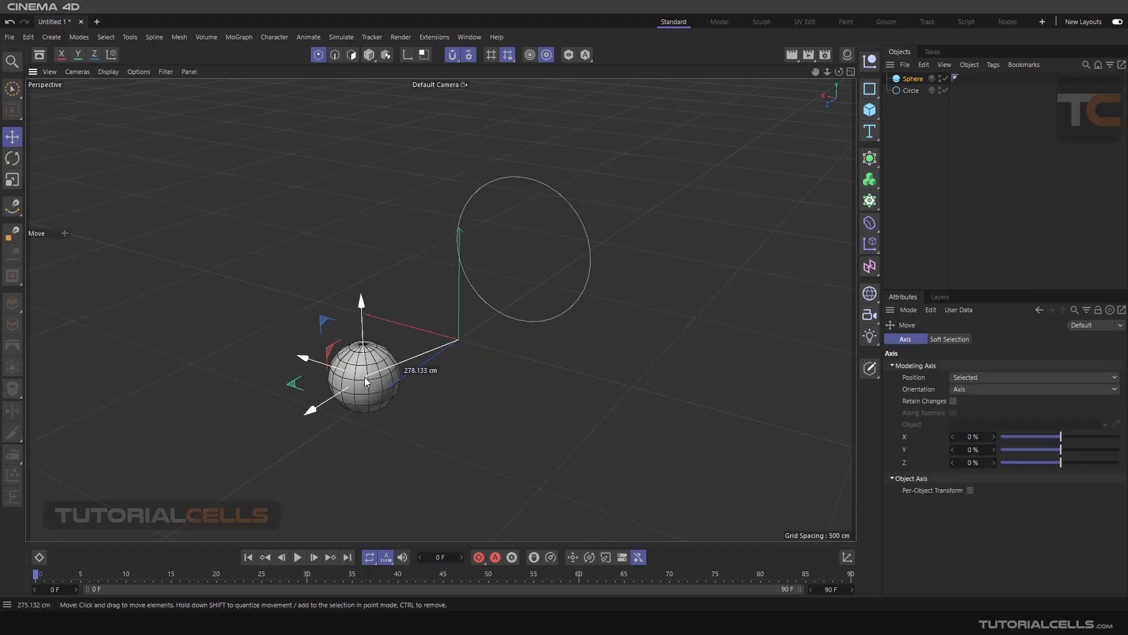
drag(367, 381, 521, 257)
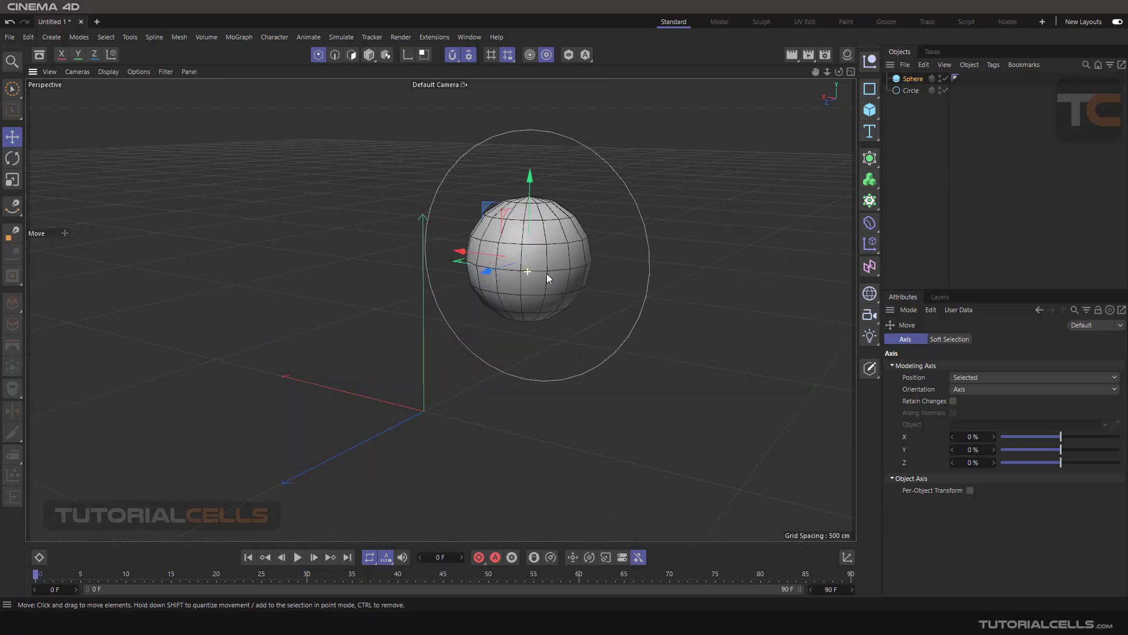
mouse_move(503, 258)
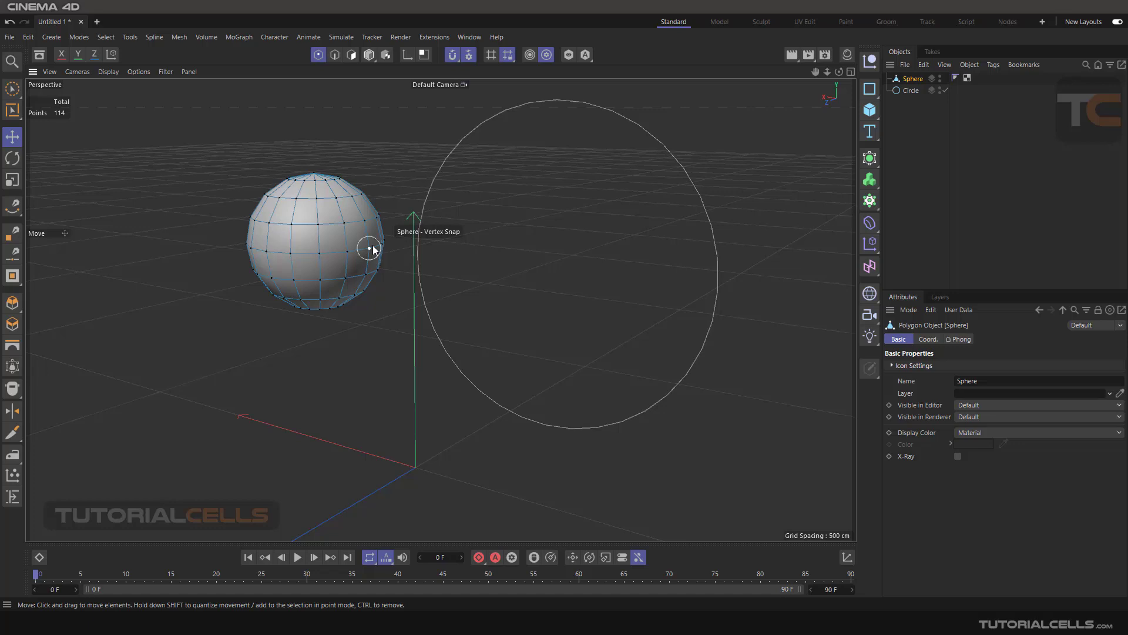
mouse_move(371, 251)
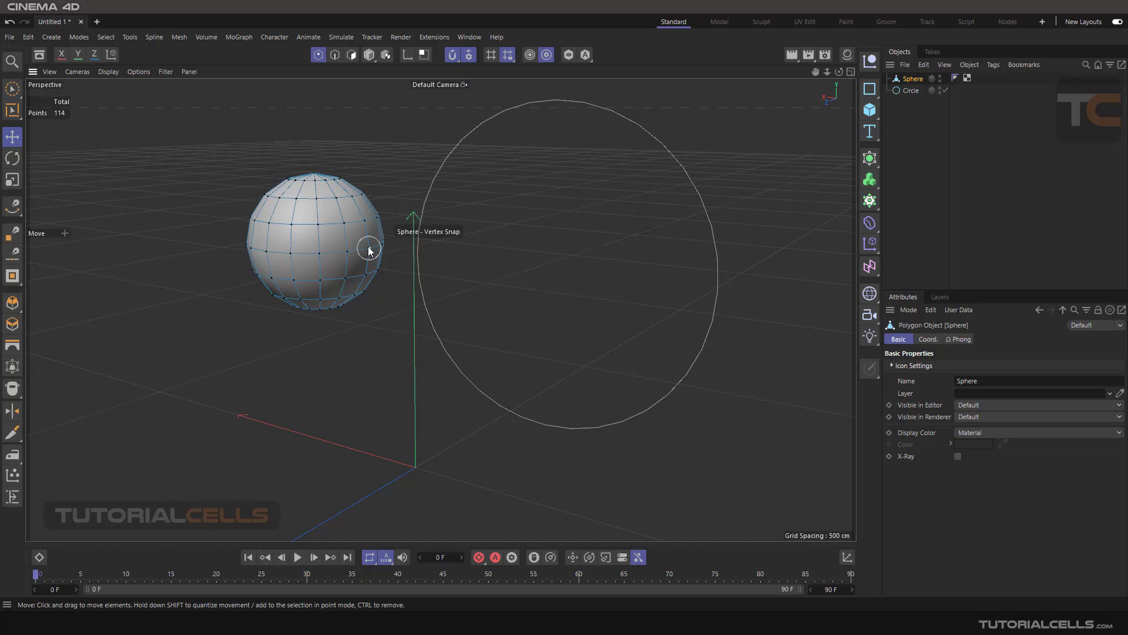
click(452, 55)
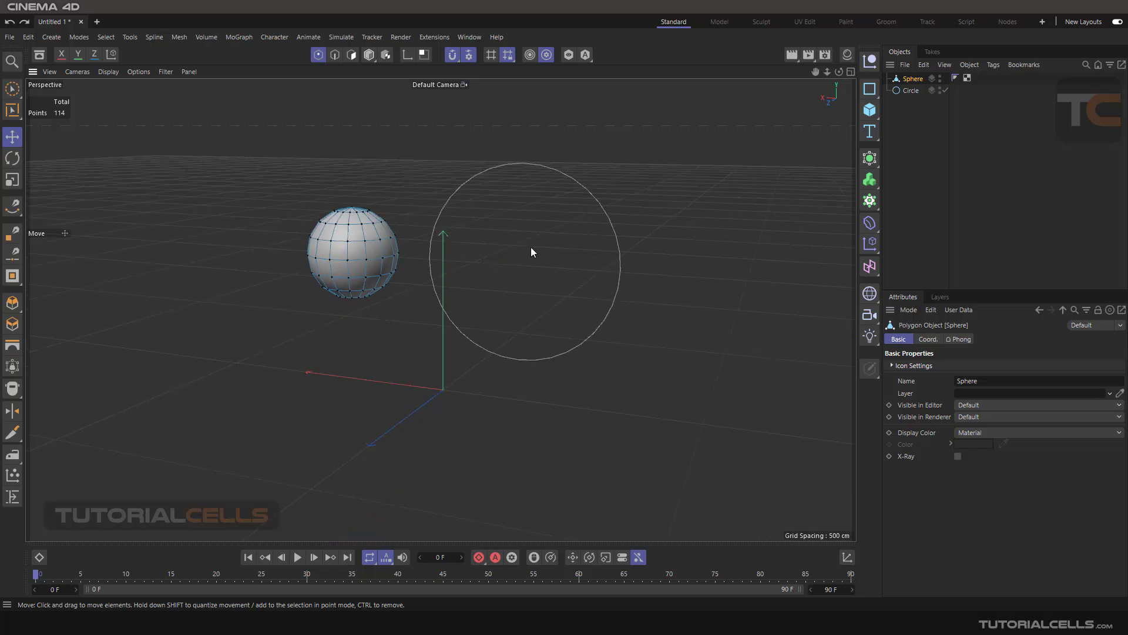
mouse_move(520, 266)
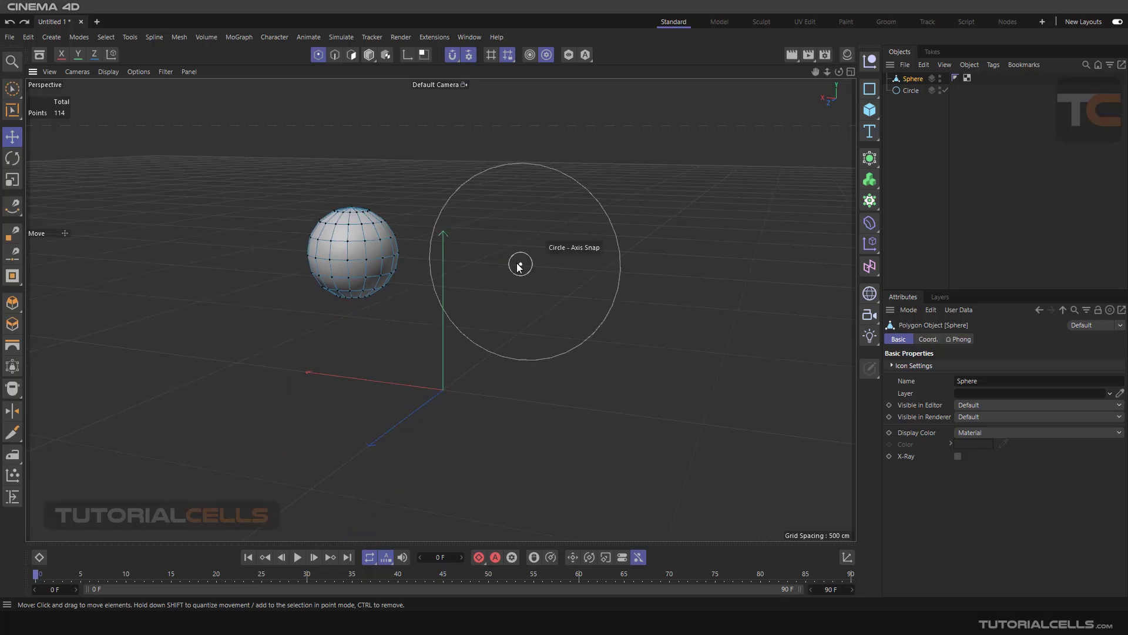
mouse_move(503, 238)
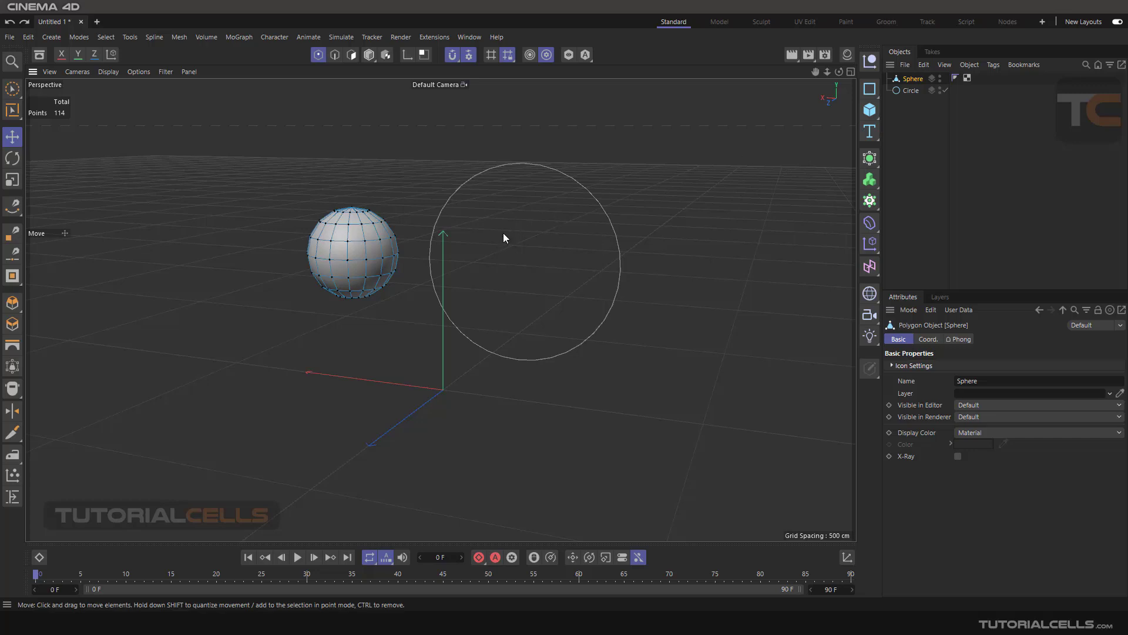
mouse_move(347, 257)
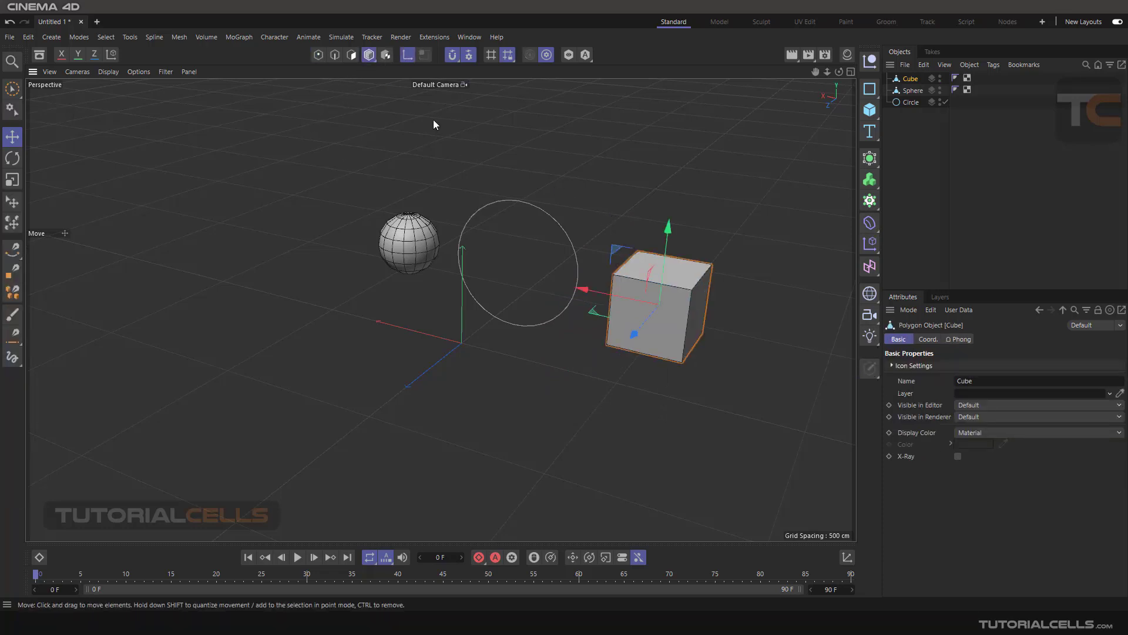
- Lift the editable cube upward along its Y axis beside the circle
drag(667, 227, 671, 180)
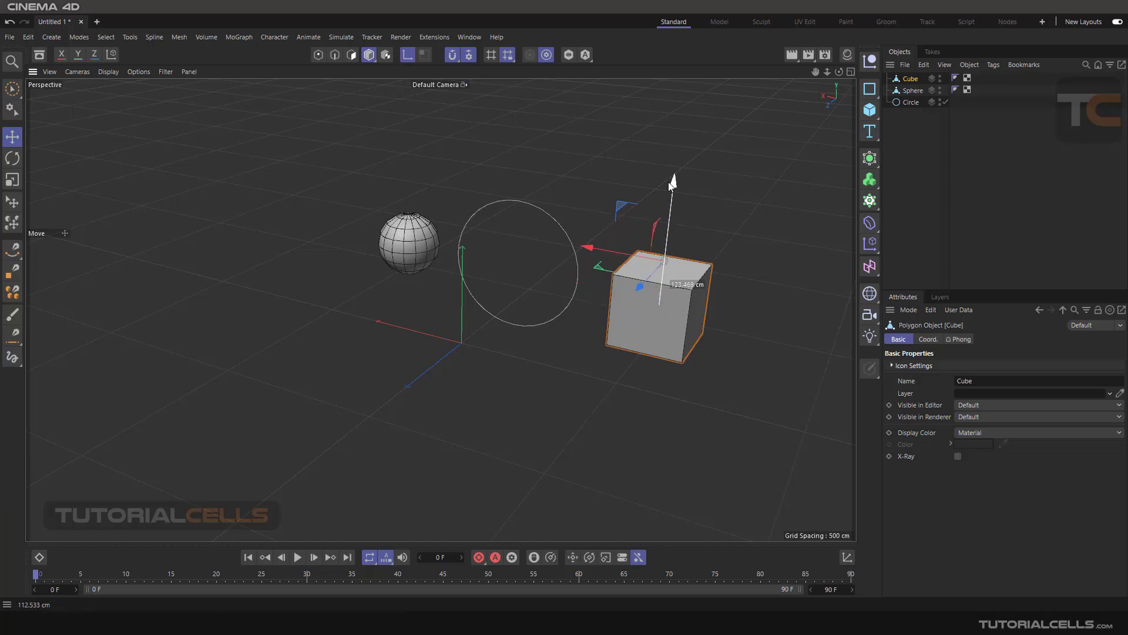